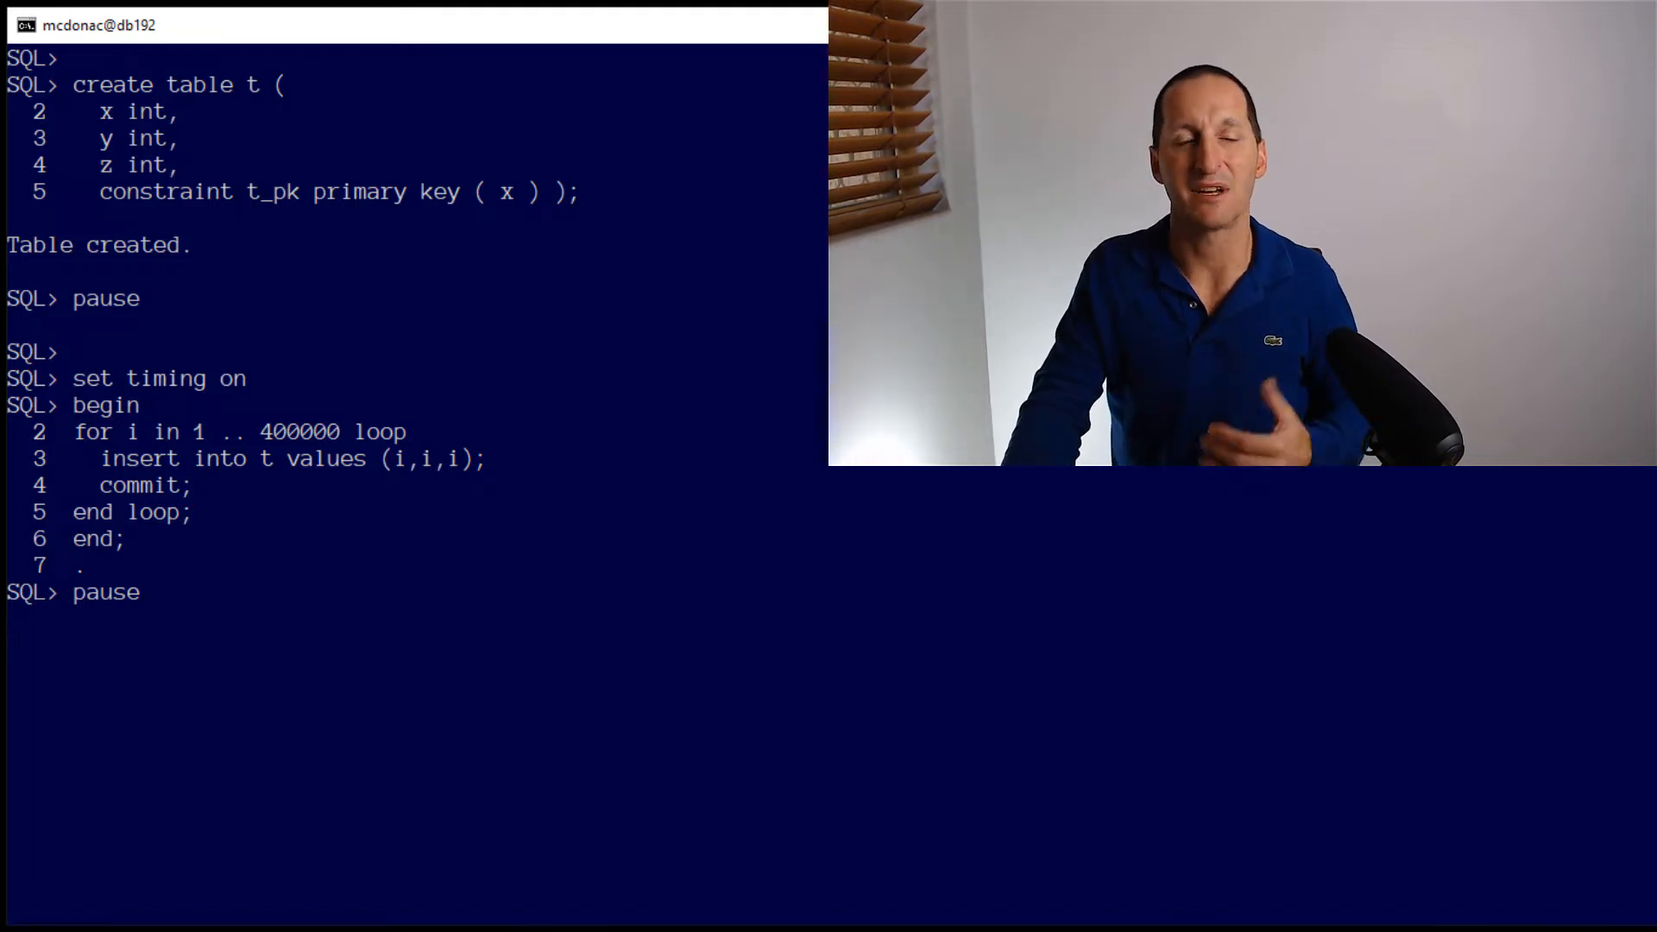
Execute the buffered PL/SQL loop inserting 400,000 rows into t with per-row commits
text(/)
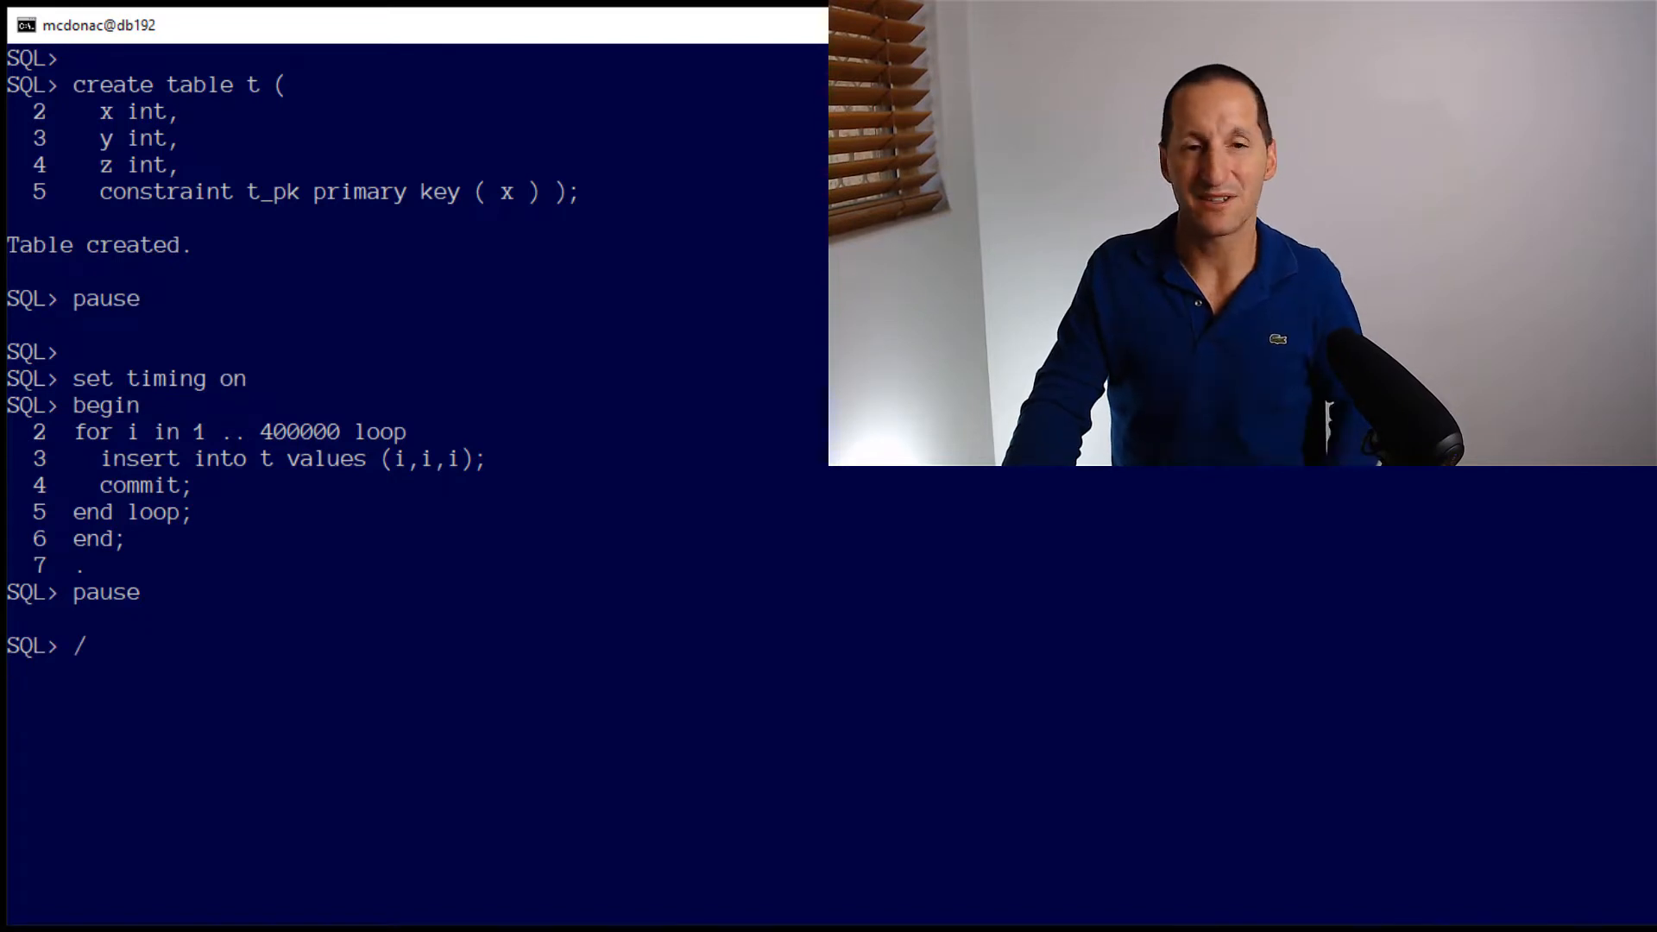
key(Return)
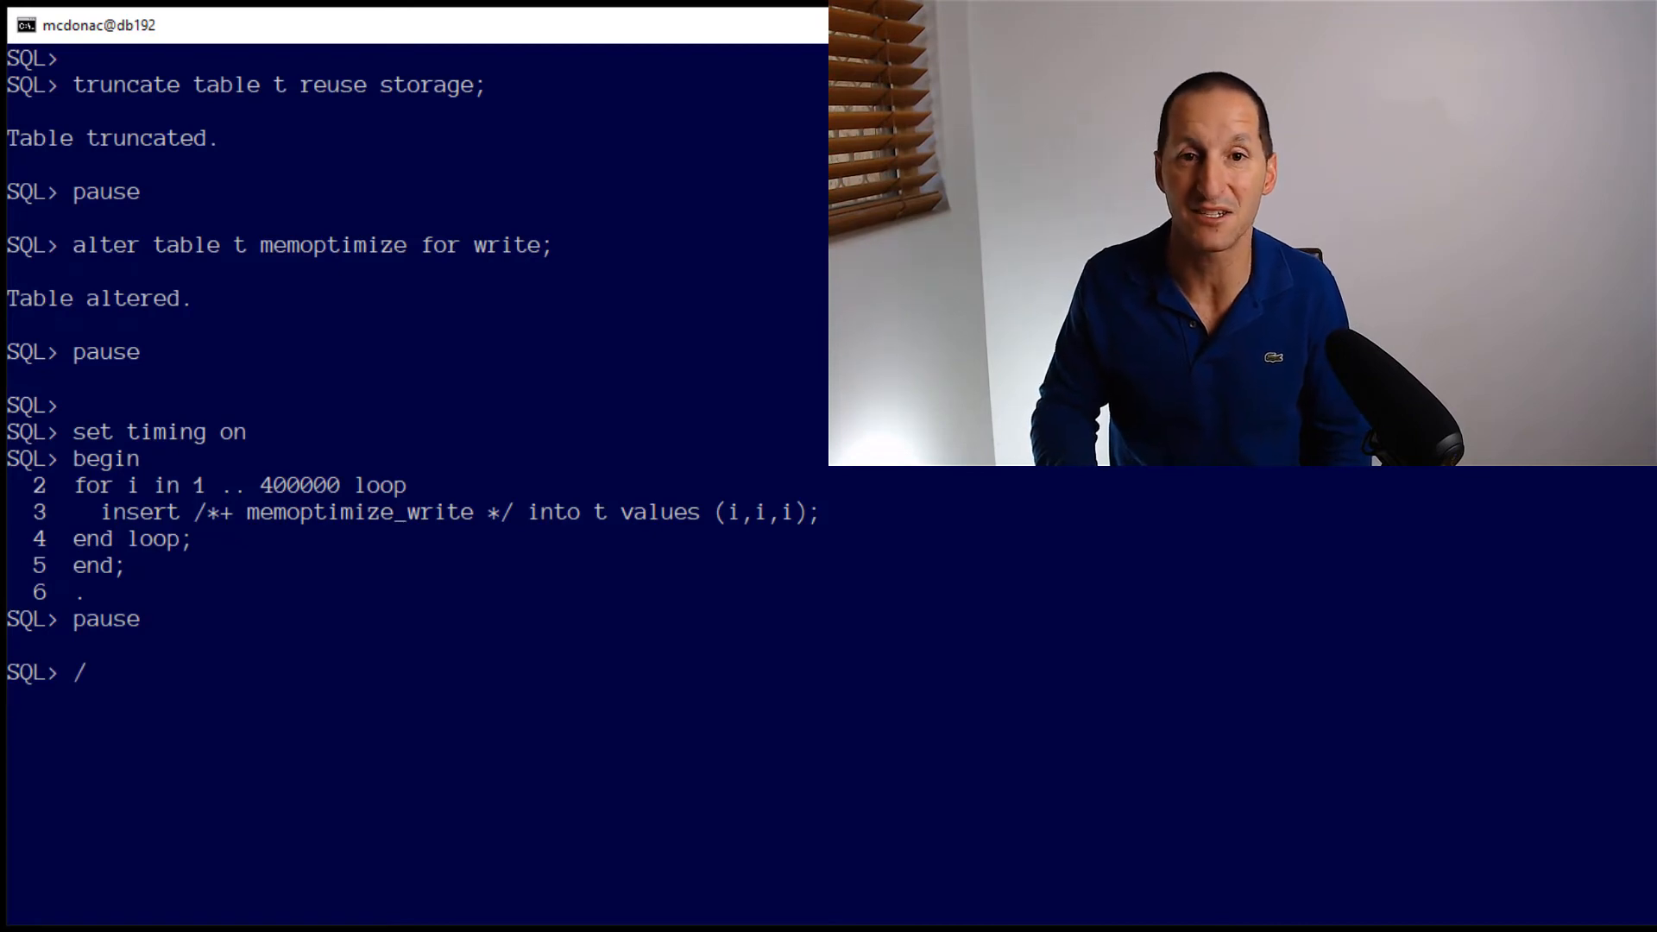
Execute the memoptimize_write 400,000-row insert loop, completing in 3.64 seconds
key(Return)
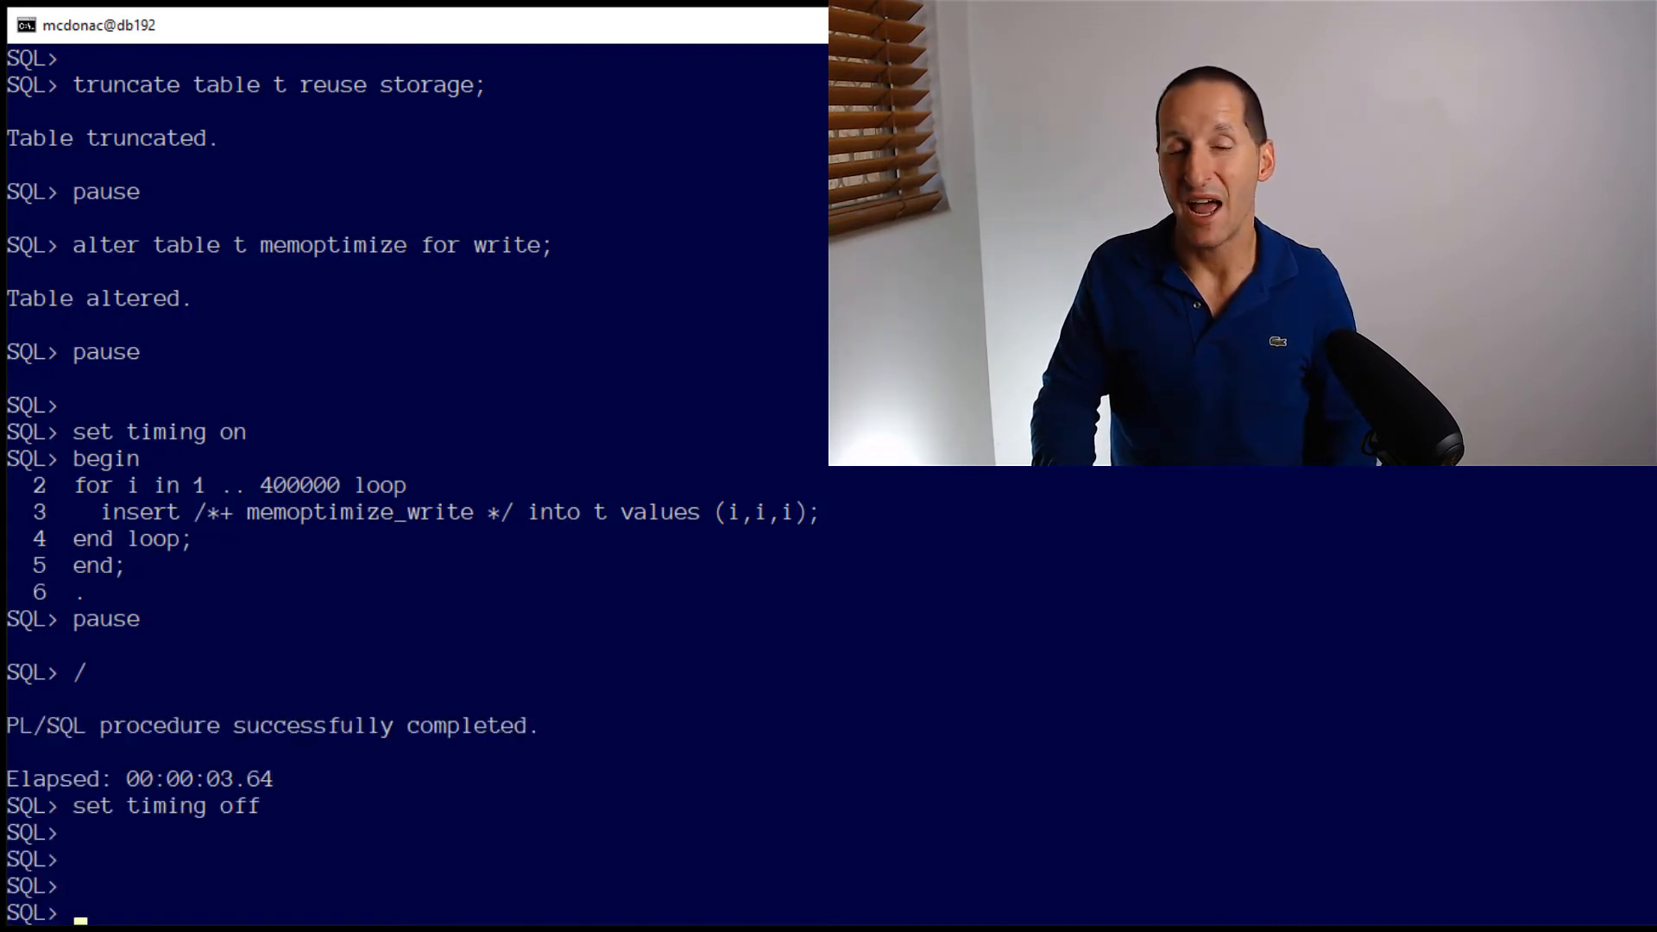